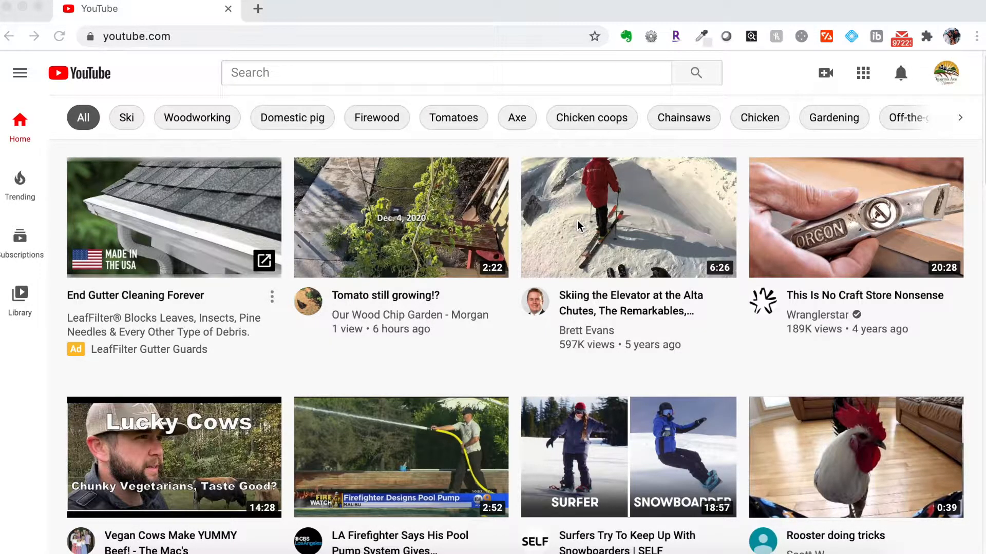
mouse_move(450, 153)
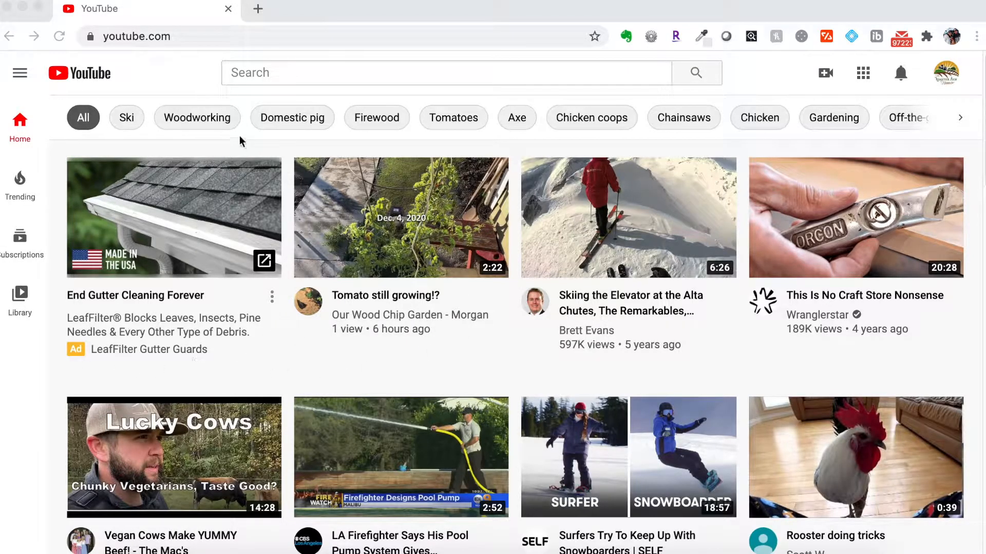
mouse_move(99, 307)
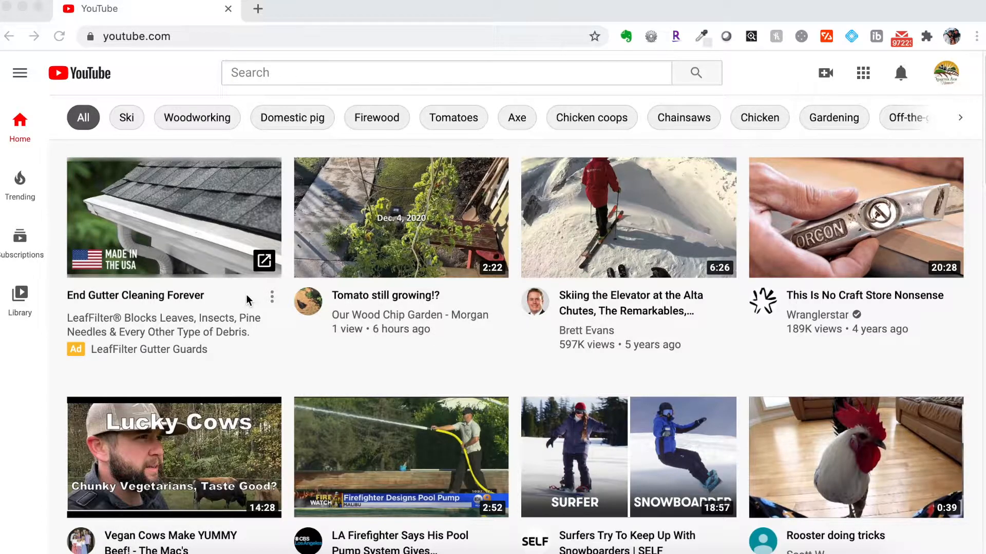
Search Google for 'adblock plus' from the address bar
left_click(137, 36)
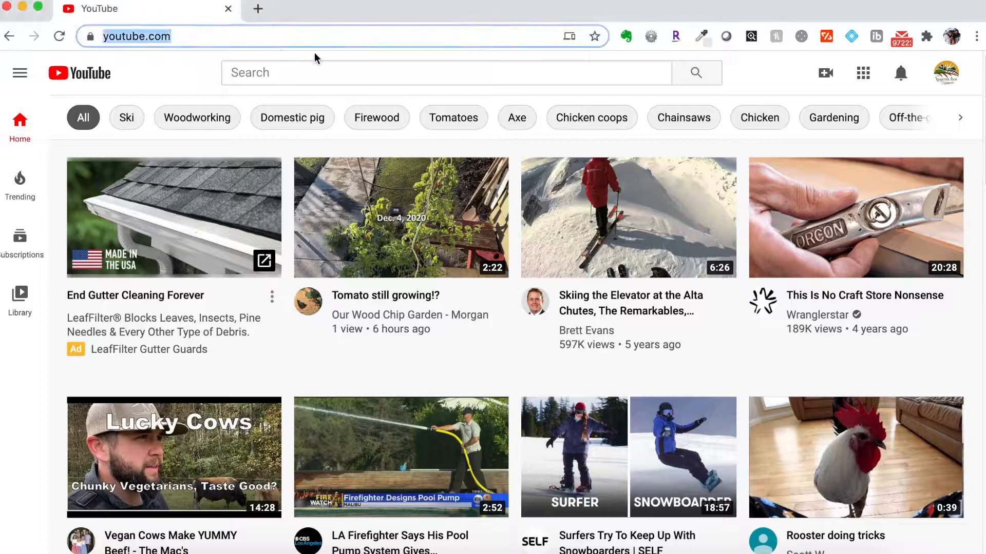
type("amazon.com")
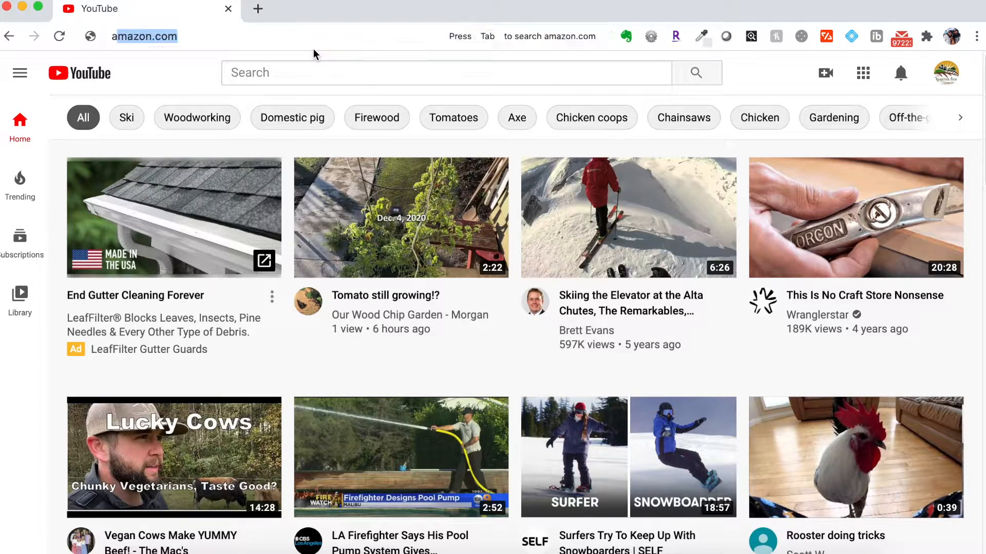
type("adblock plus")
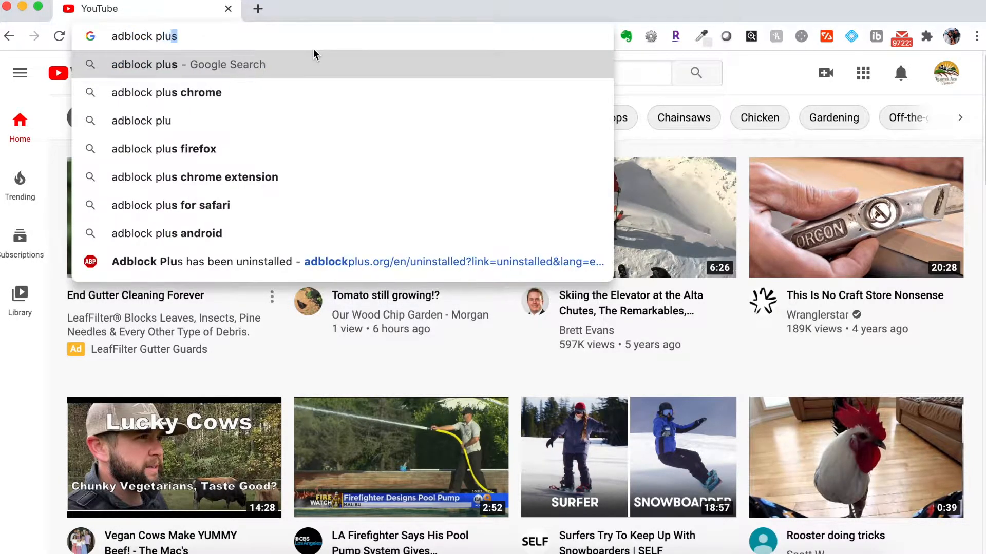
key("Enter")
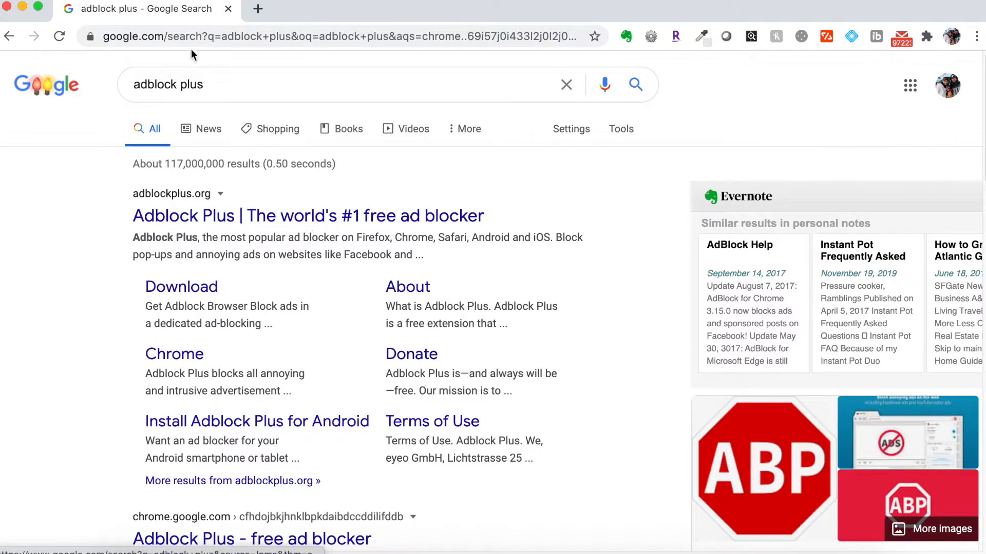
mouse_move(232, 111)
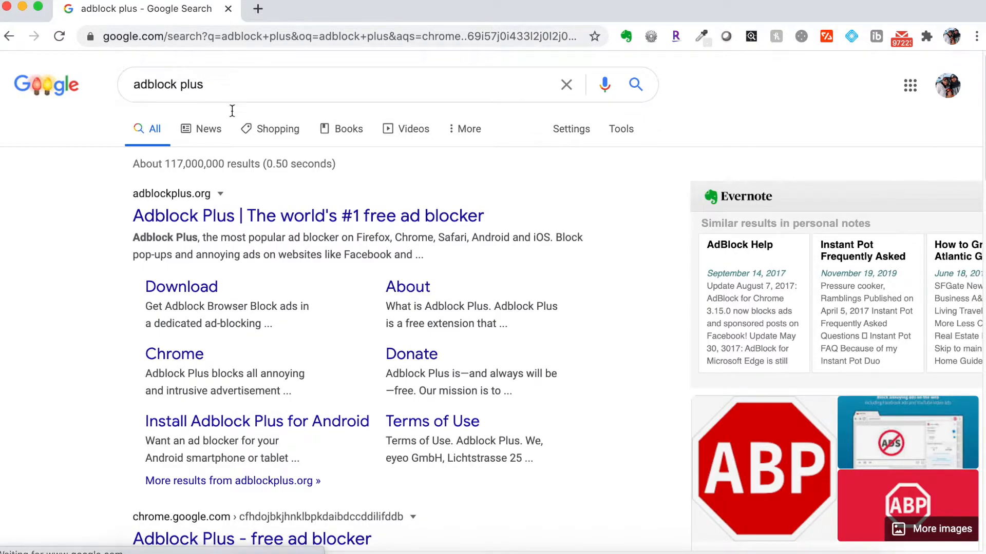
mouse_move(245, 216)
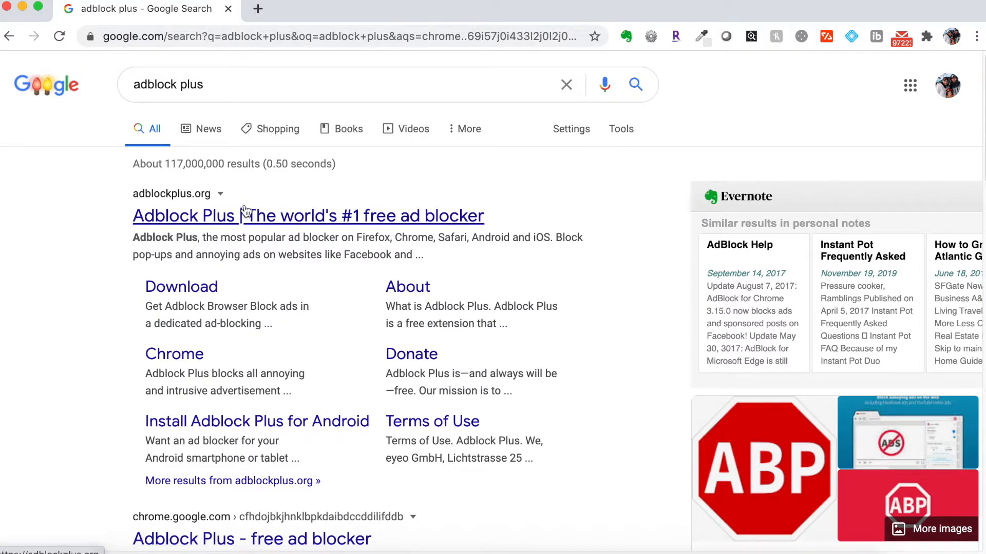
mouse_move(173, 363)
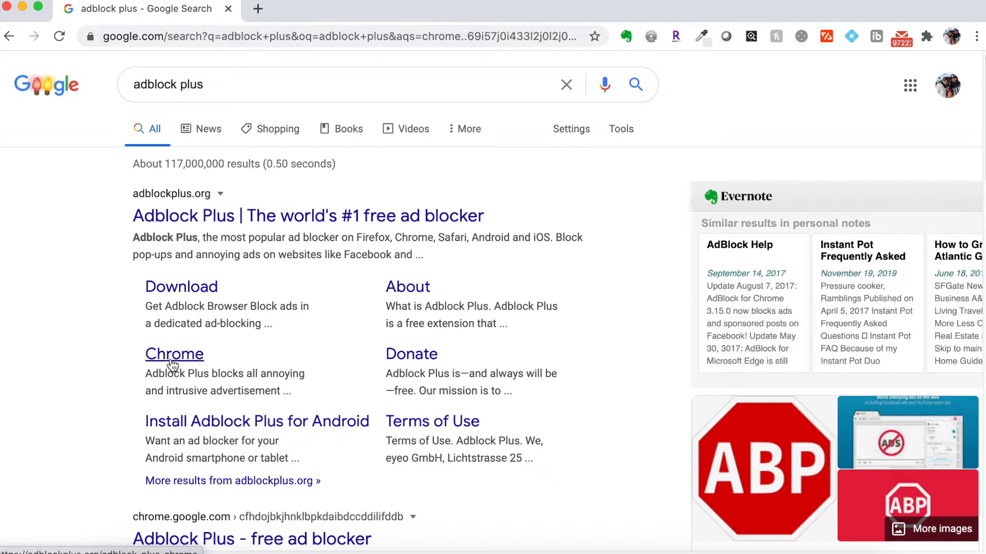
Go to the chrome.google.com result 'Adblock Plus - free ad blocker' in the search results
scroll("down", 3)
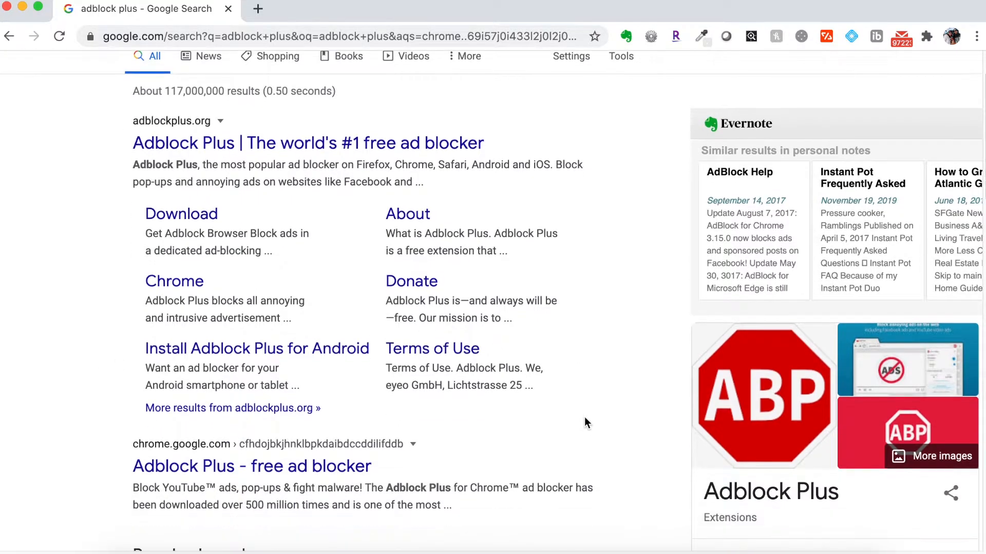
scroll("down", 3)
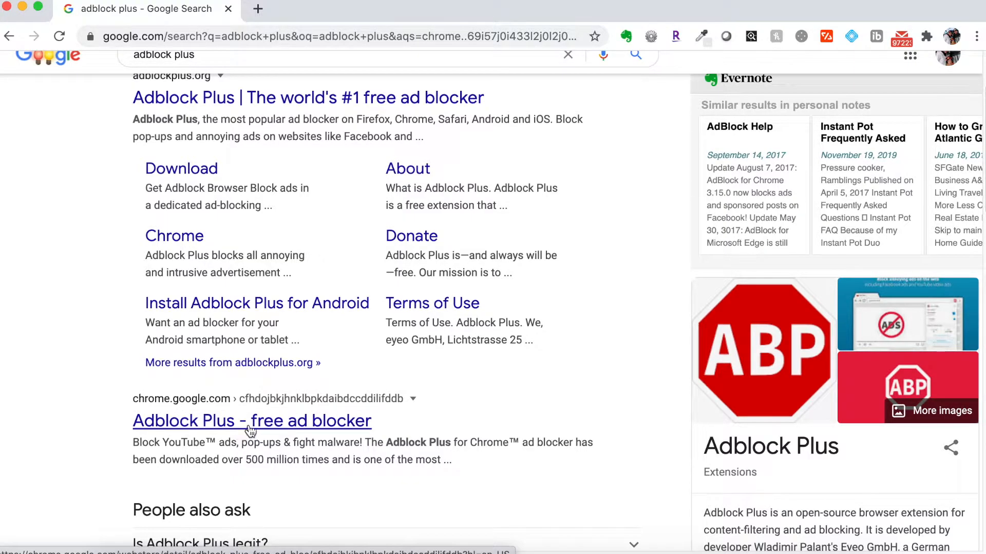
left_click(251, 421)
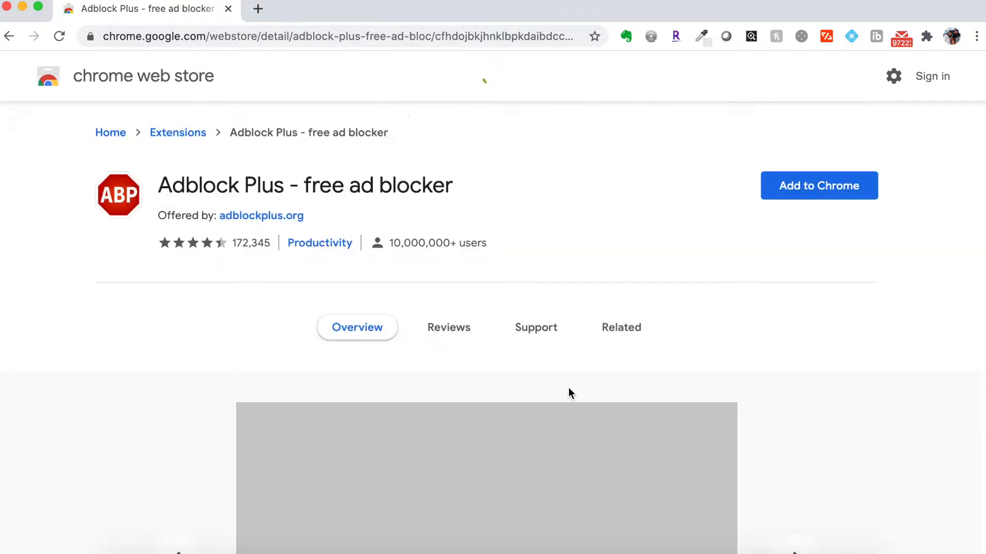
mouse_move(825, 201)
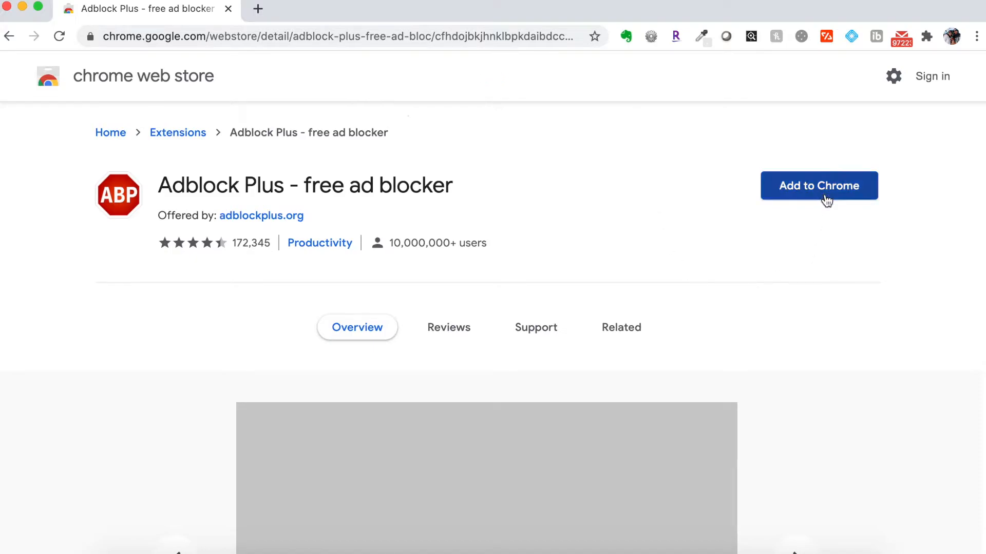
Add Adblock Plus to Chrome and accept its permissions in the confirmation popup
left_click(819, 186)
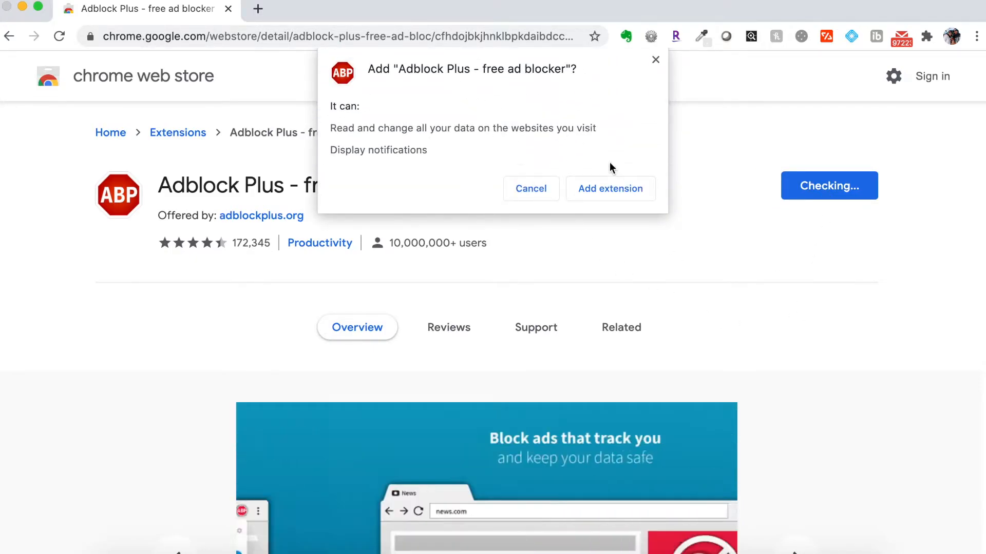
left_click(611, 188)
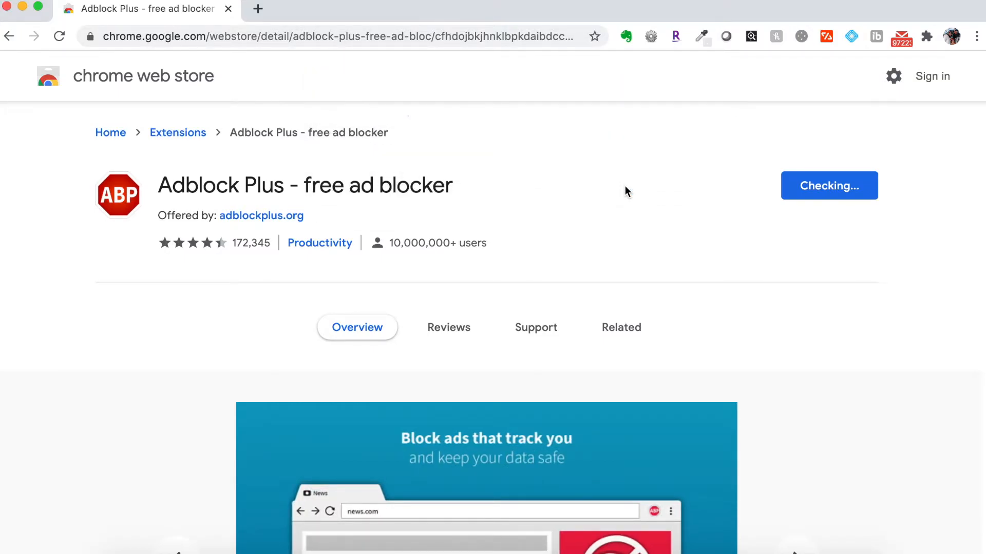
left_click(829, 185)
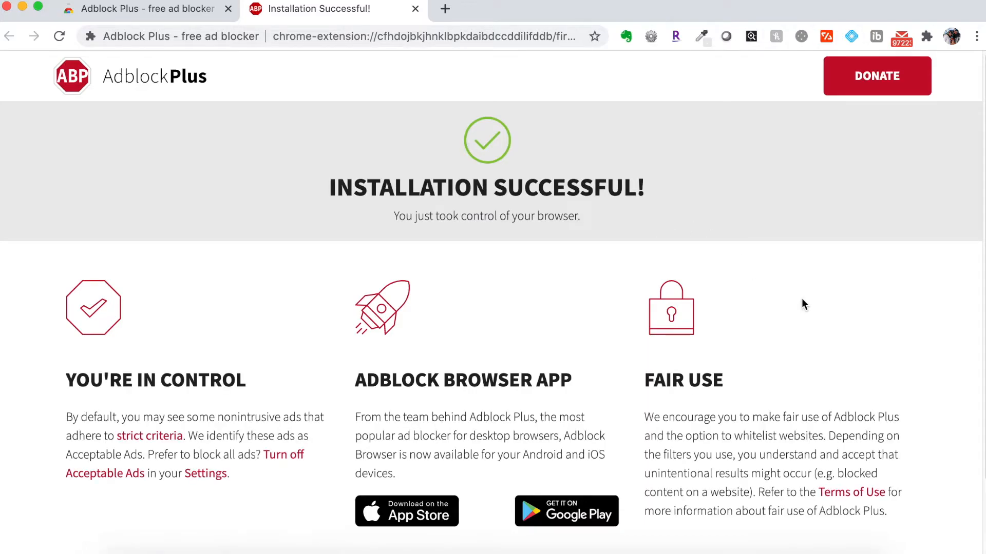
scroll("down", 3)
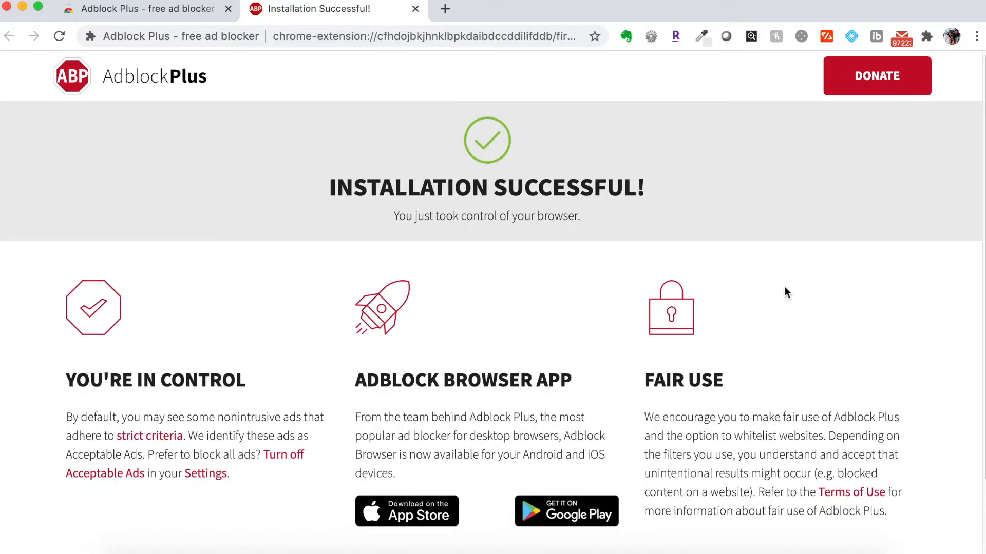
mouse_move(588, 127)
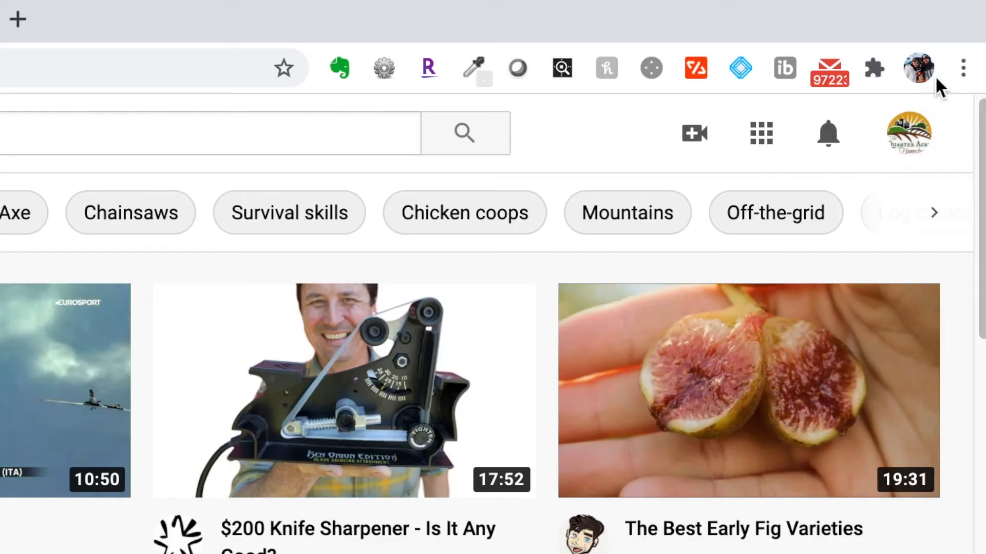
mouse_move(873, 69)
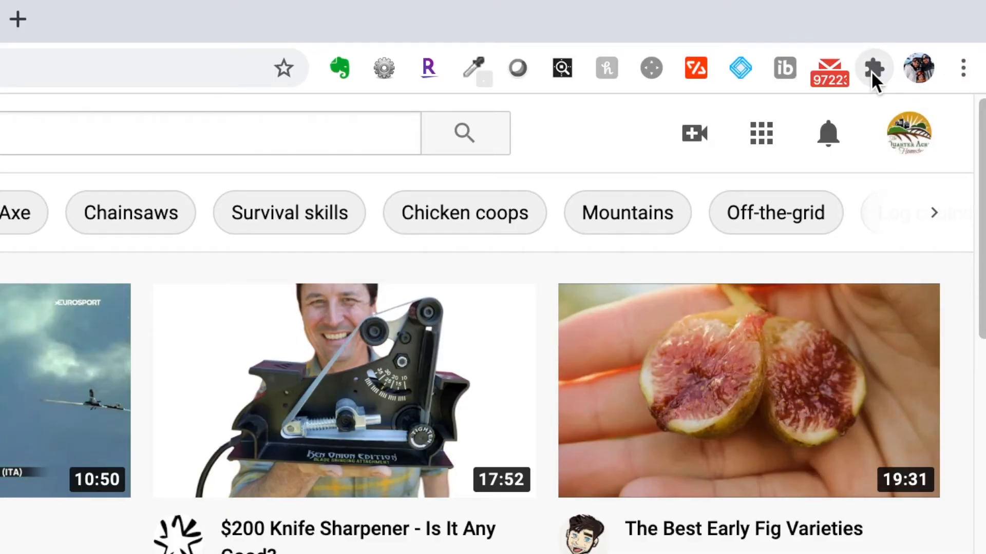
Pin Adblock Plus to the toolbar from the Extensions list
left_click(873, 67)
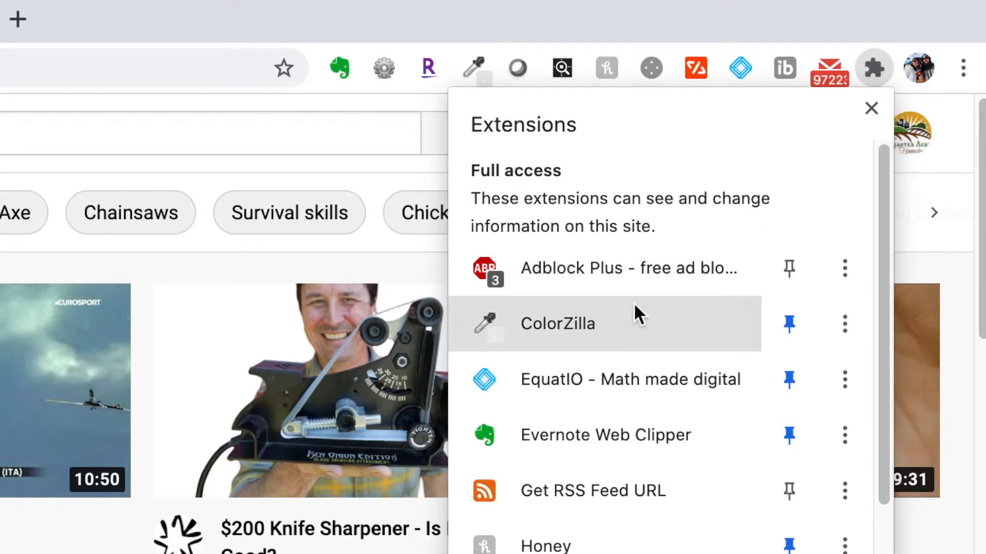
mouse_move(610, 272)
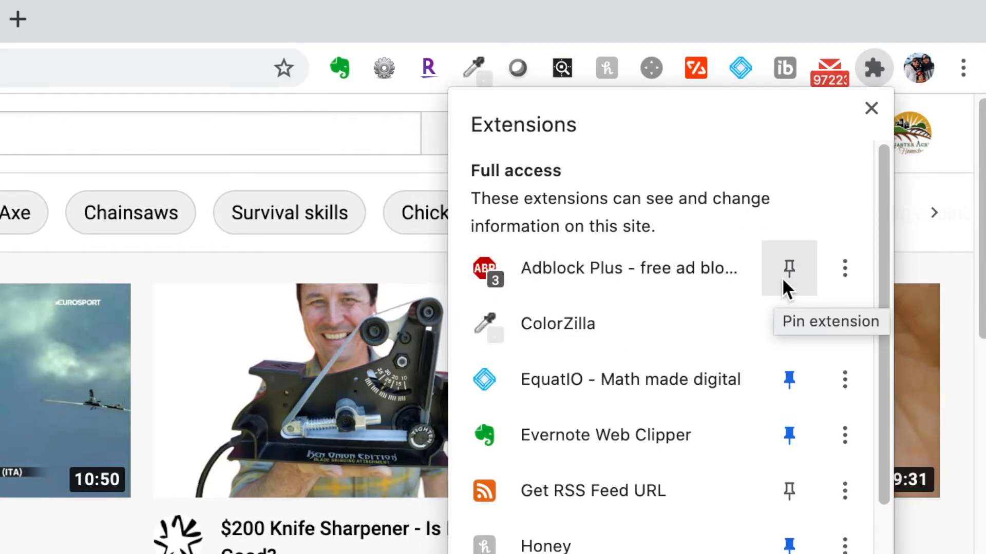
mouse_move(763, 216)
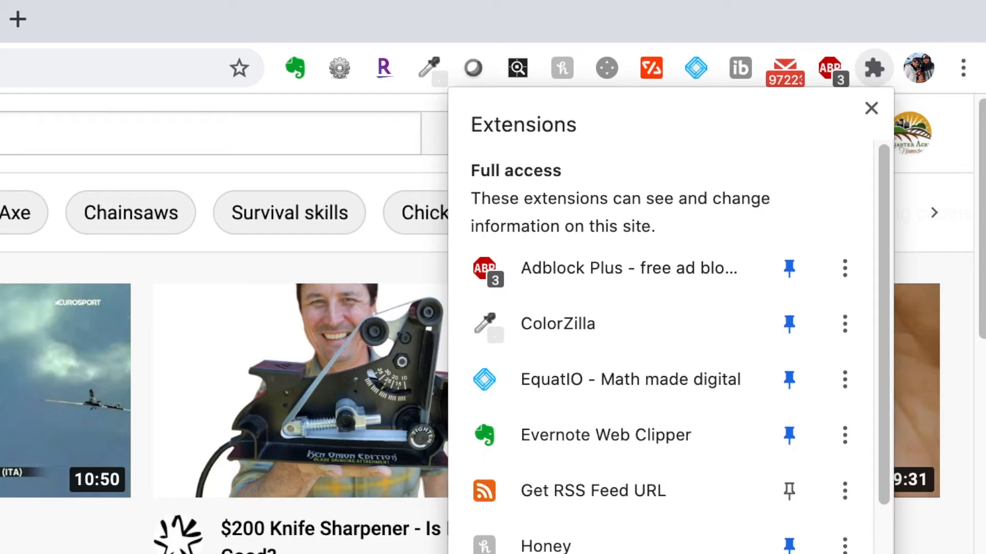
left_click(871, 108)
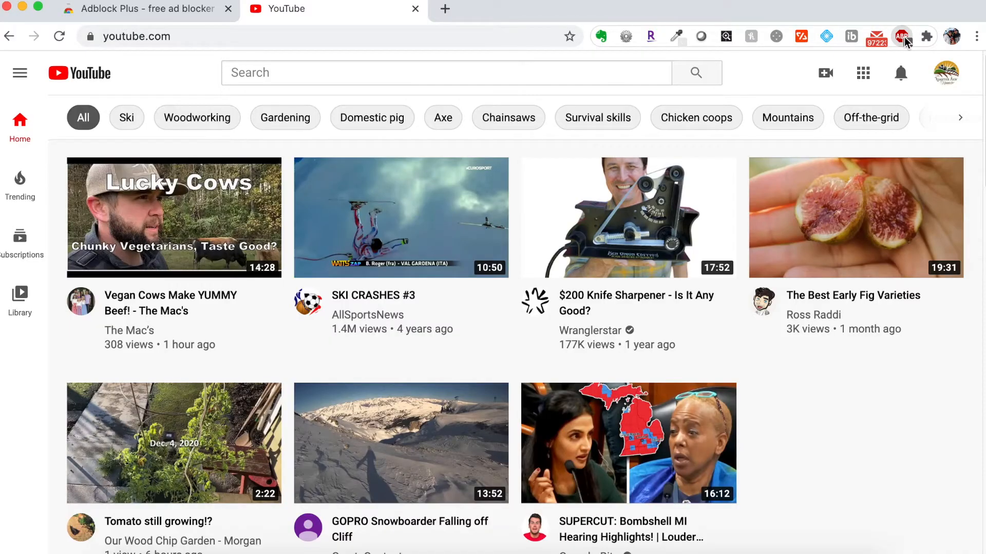
Turn off Adblock Plus for youtube.com and refresh so the Mint Mobile ad appears
left_click(901, 36)
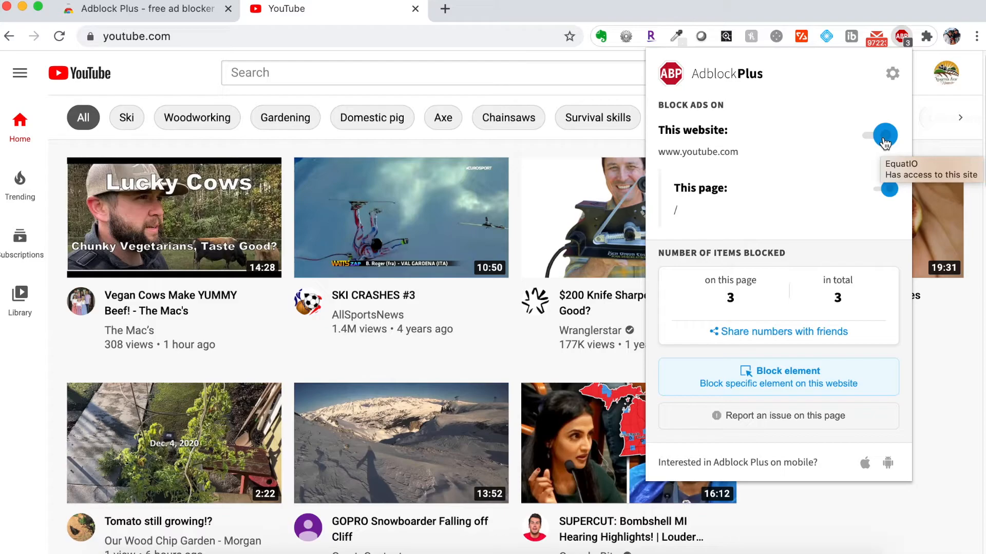
left_click(885, 136)
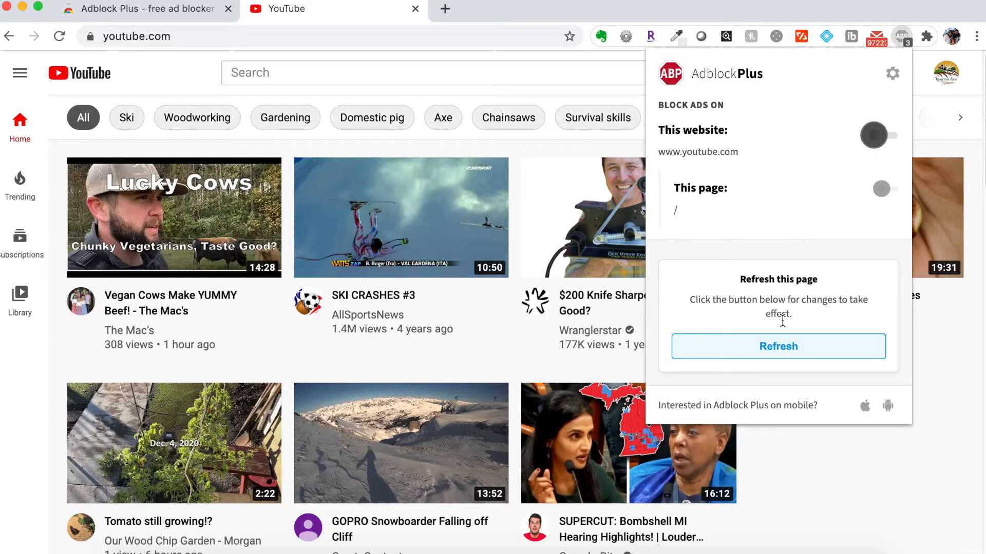
left_click(778, 347)
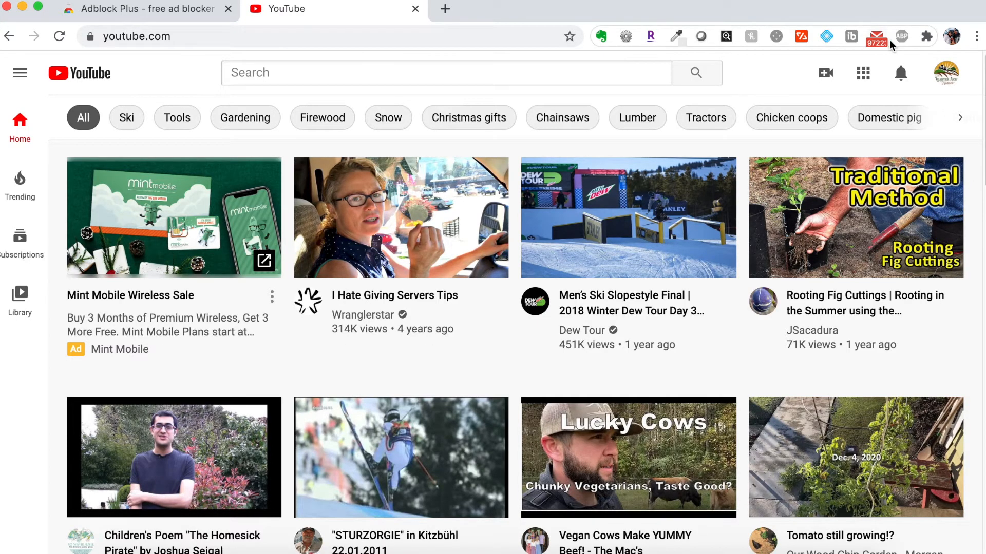
Turn Adblock Plus back on for youtube.com and refresh the home page
left_click(901, 36)
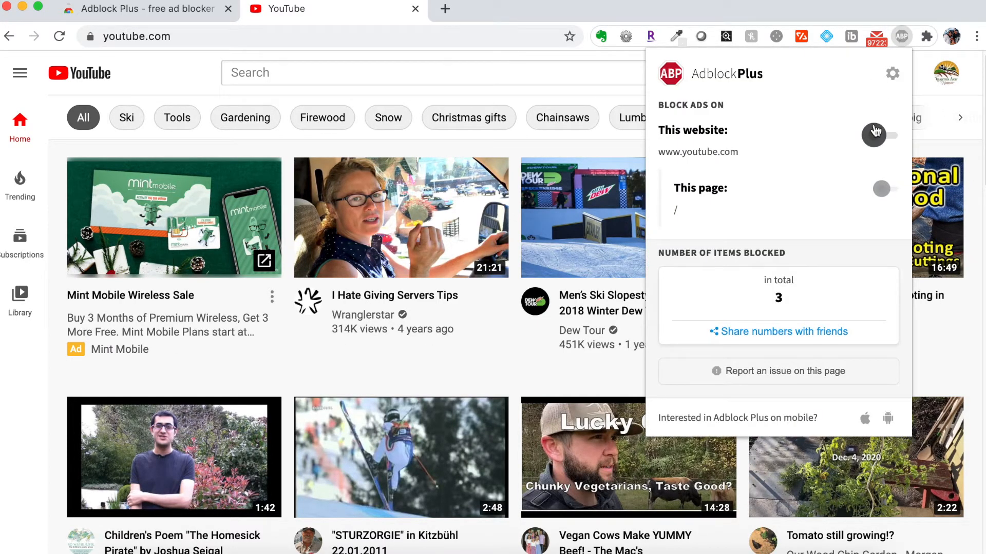
left_click(878, 135)
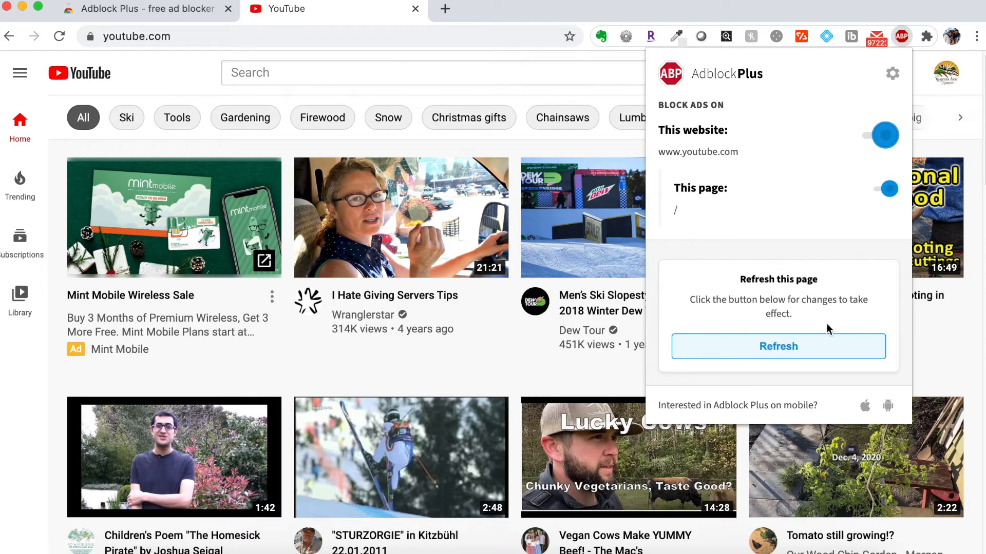
left_click(778, 346)
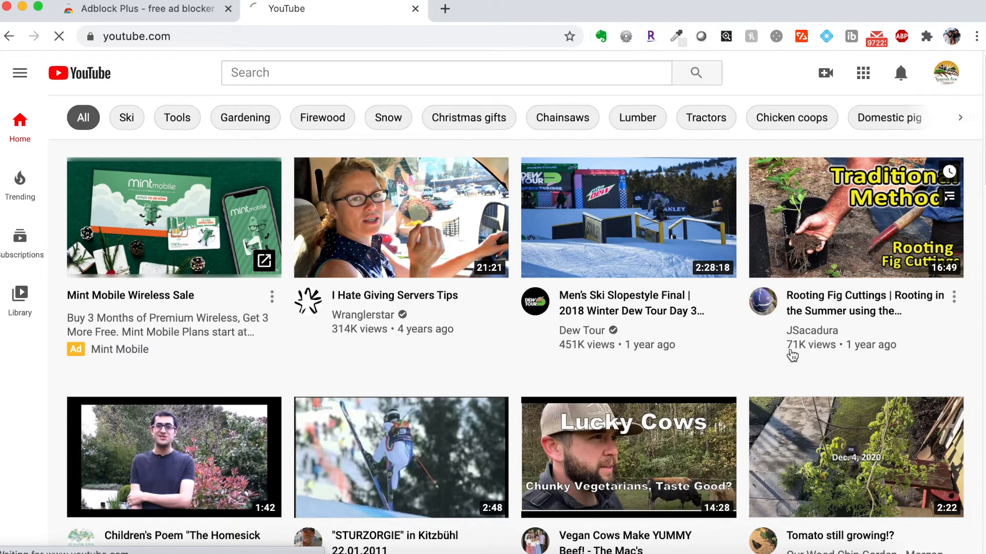